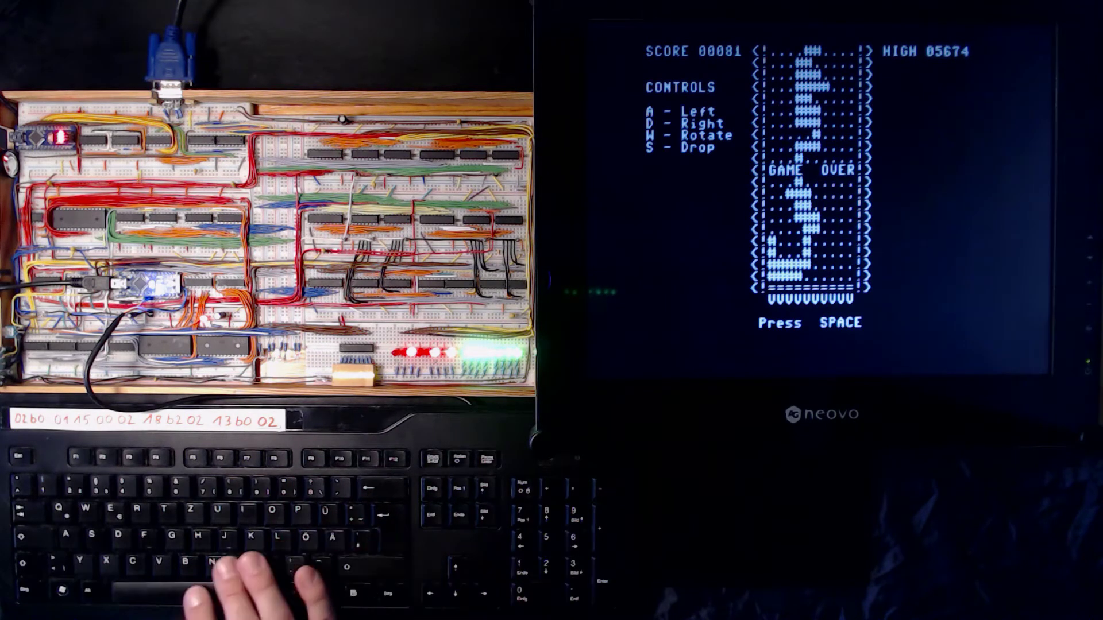
pyautogui.press('space')
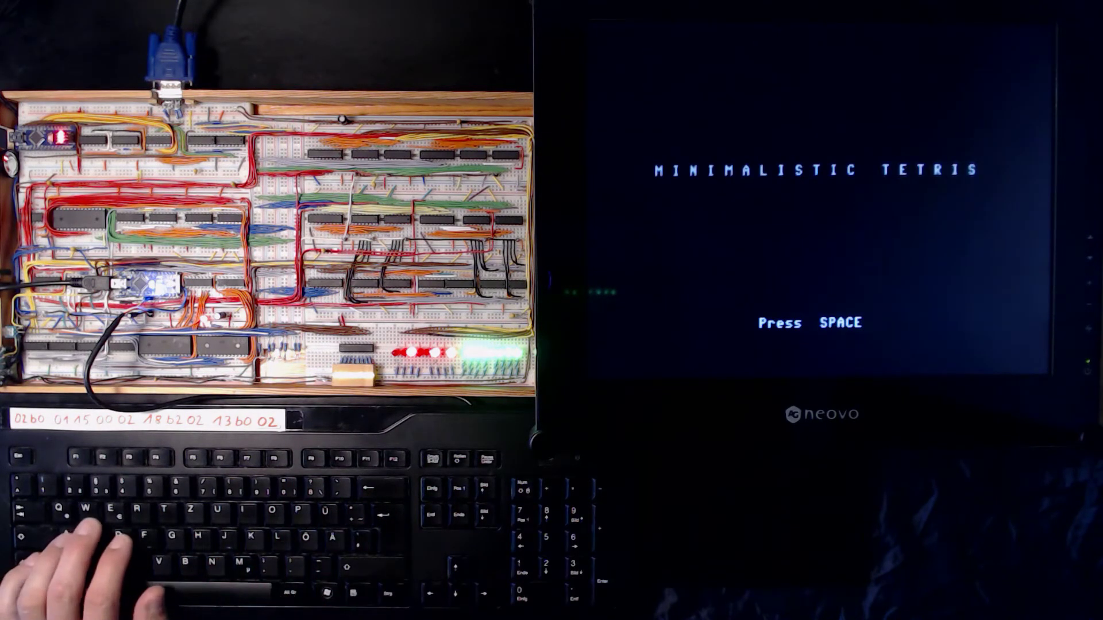
pyautogui.press('space')
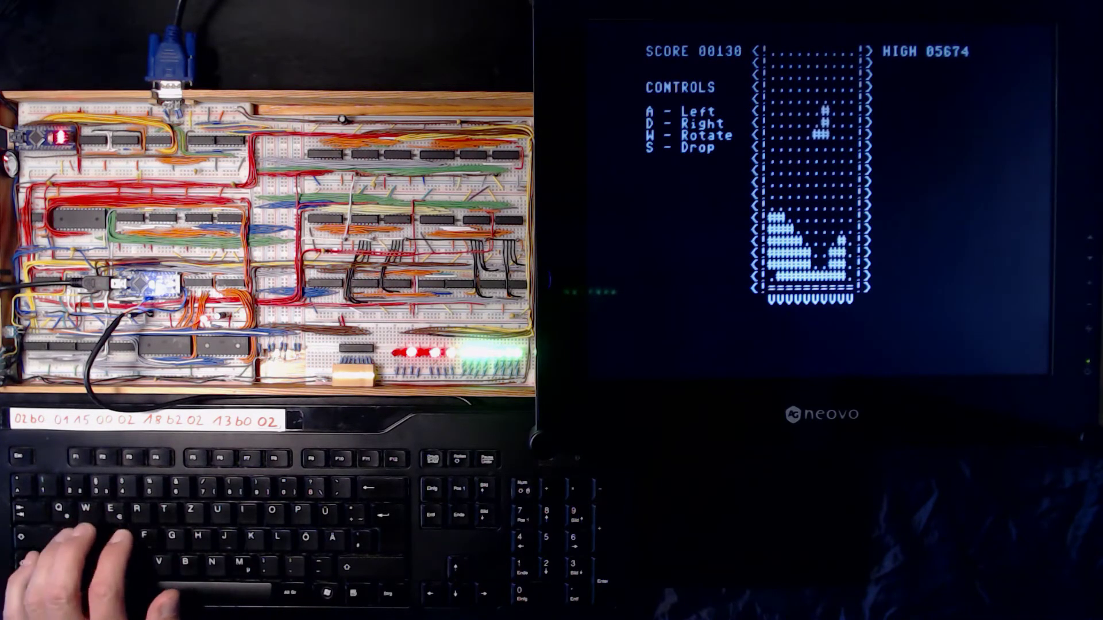
pyautogui.press('s')
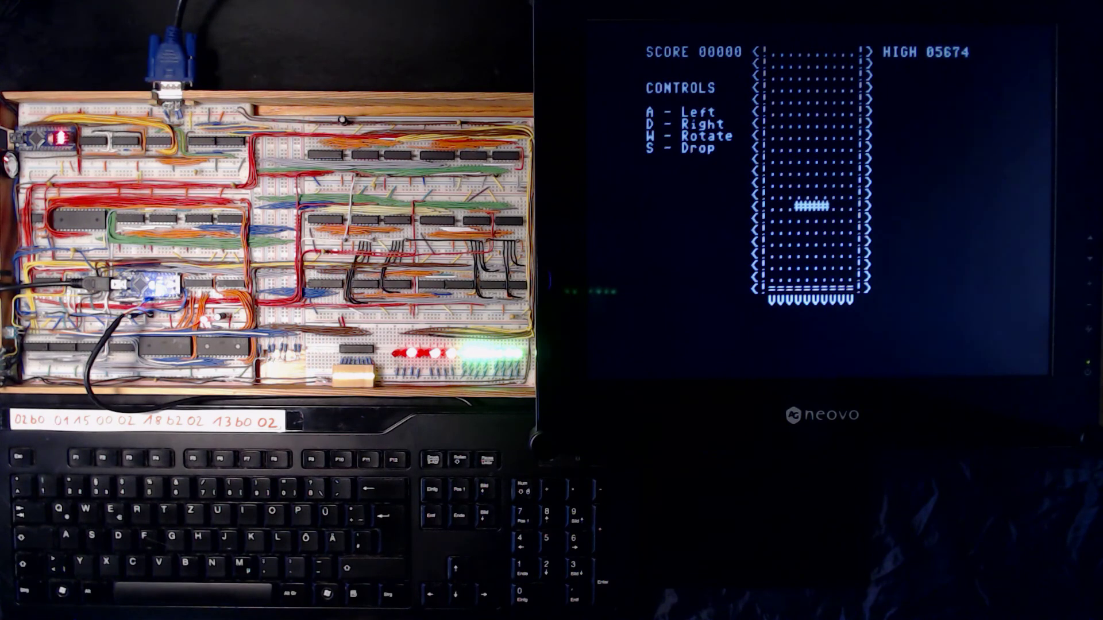
pyautogui.press('s')
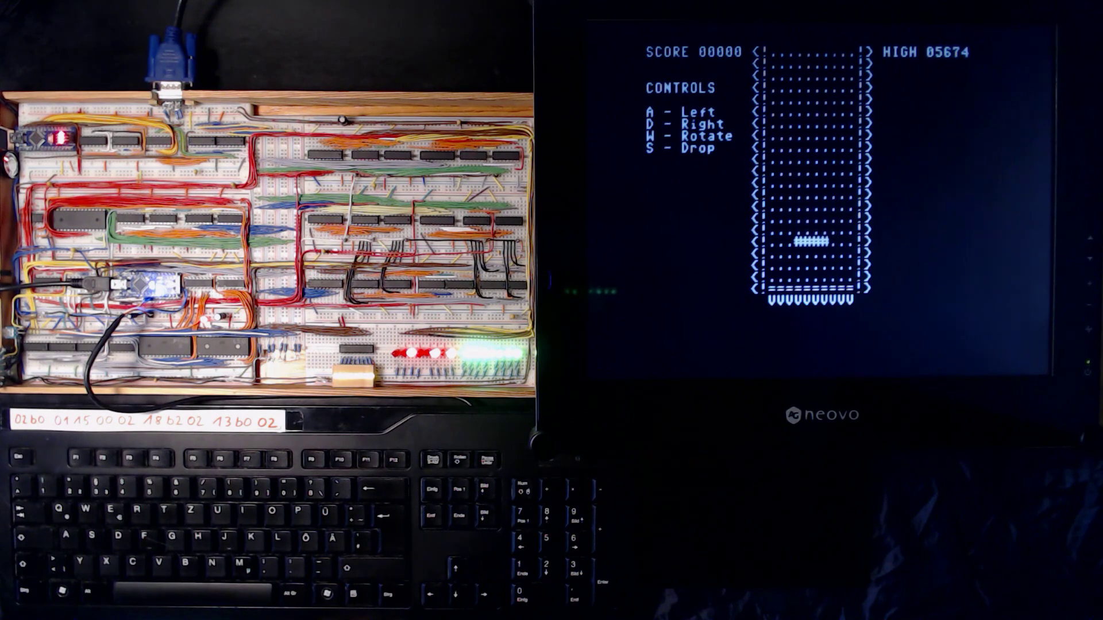